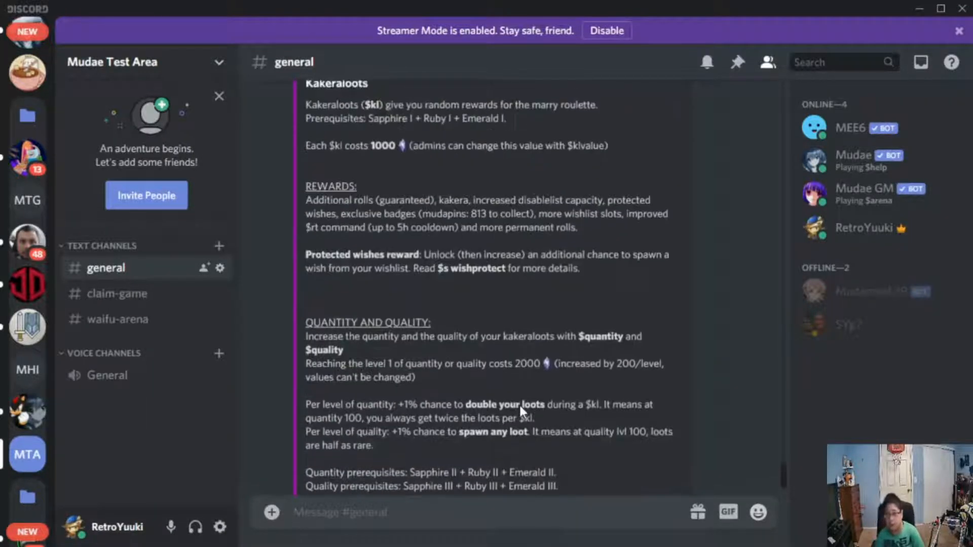
Scroll through the bot's reply, highlighting the Prerequisites line and the three required badges
{"action": "scroll", "scroll_direction": "down", "scroll_amount": 3}
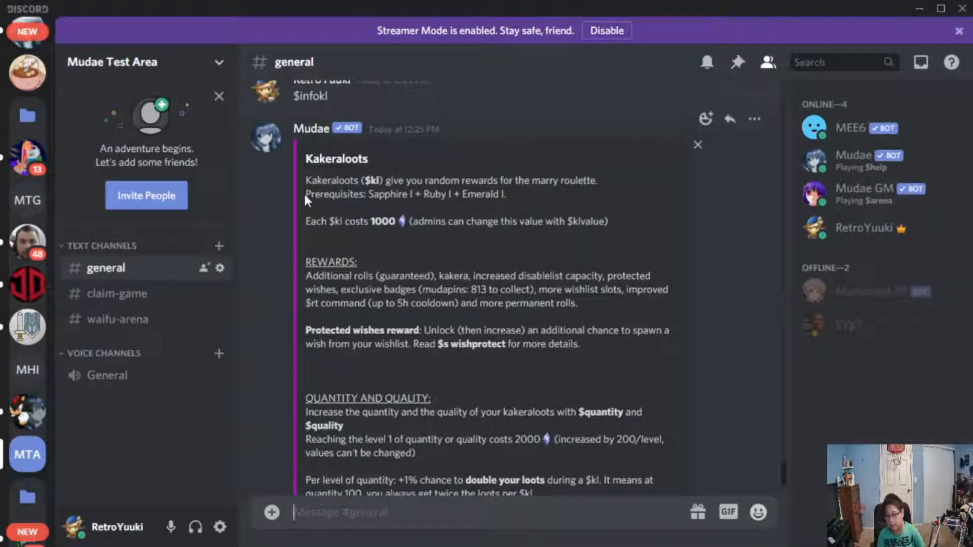
{"action": "left_click_drag", "start_coordinate": [305, 194], "coordinate": [411, 194]}
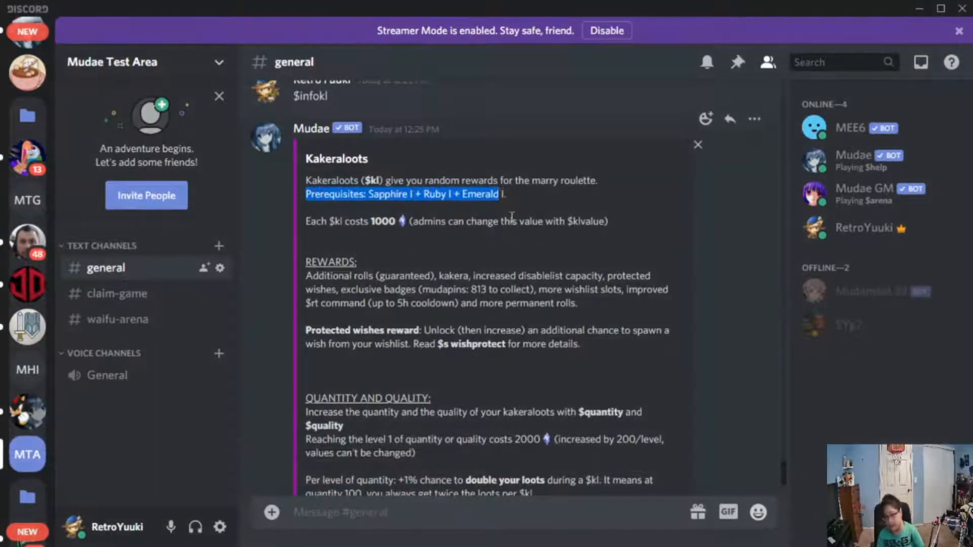
{"action": "scroll", "scroll_direction": "down", "scroll_amount": 3}
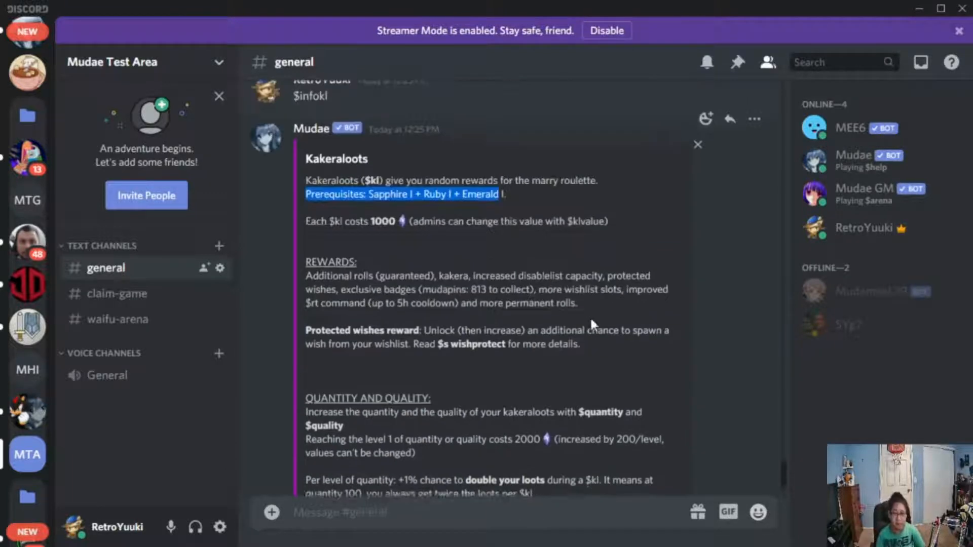
{"action": "scroll", "scroll_direction": "down", "scroll_amount": 3}
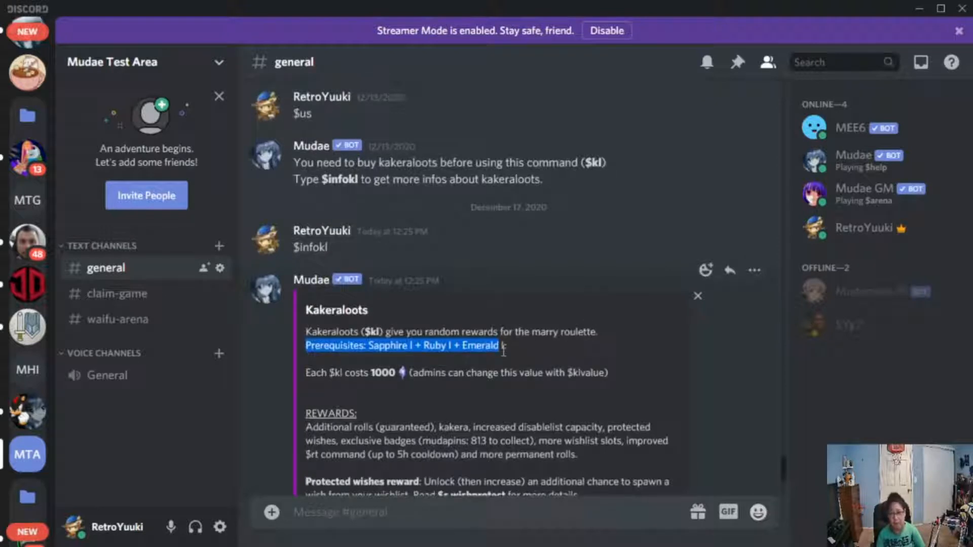
{"action": "left_click", "coordinate": [521, 350]}
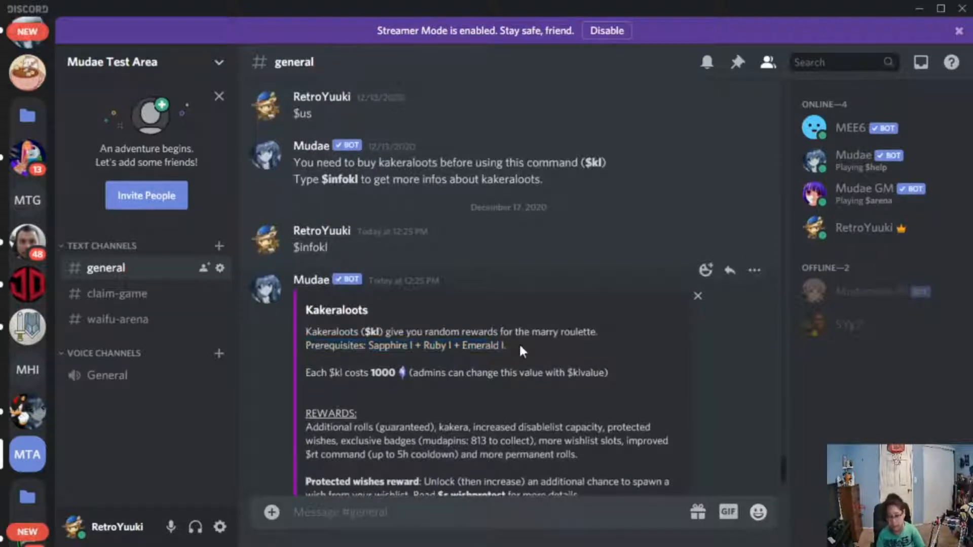
{"action": "left_click_drag", "start_coordinate": [368, 345], "coordinate": [505, 345]}
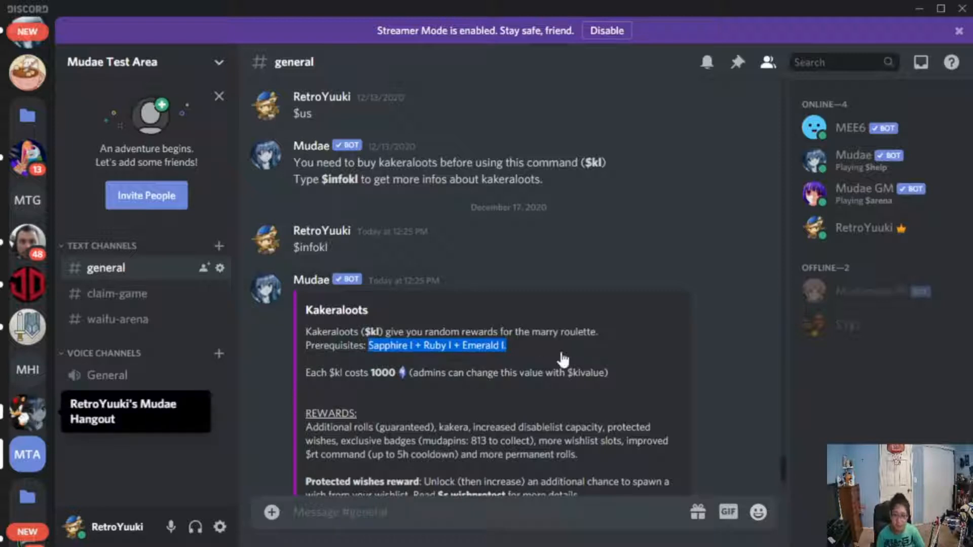
Switch to the Mudae Hangout server and open the #kakera-loots channel
{"action": "left_click", "coordinate": [26, 454]}
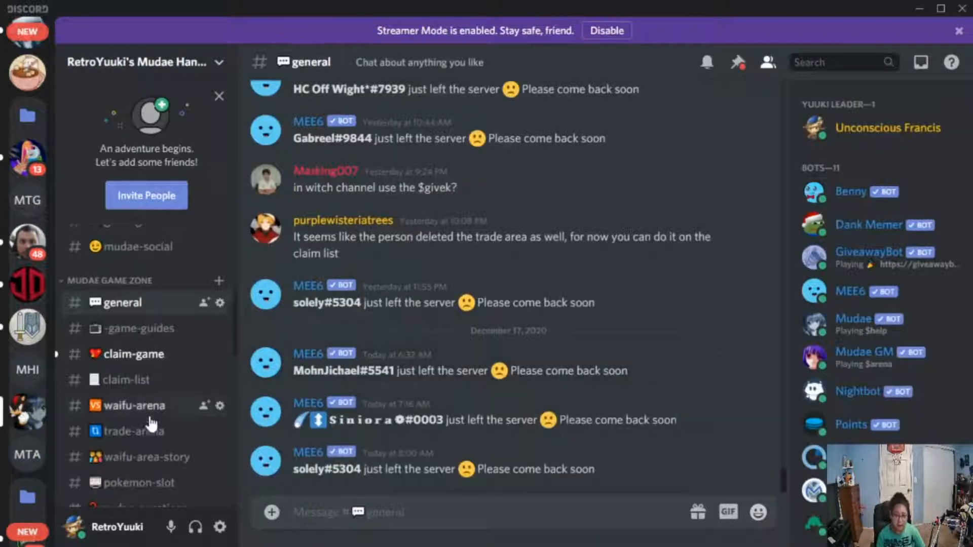
{"action": "scroll", "scroll_direction": "down", "scroll_amount": 3}
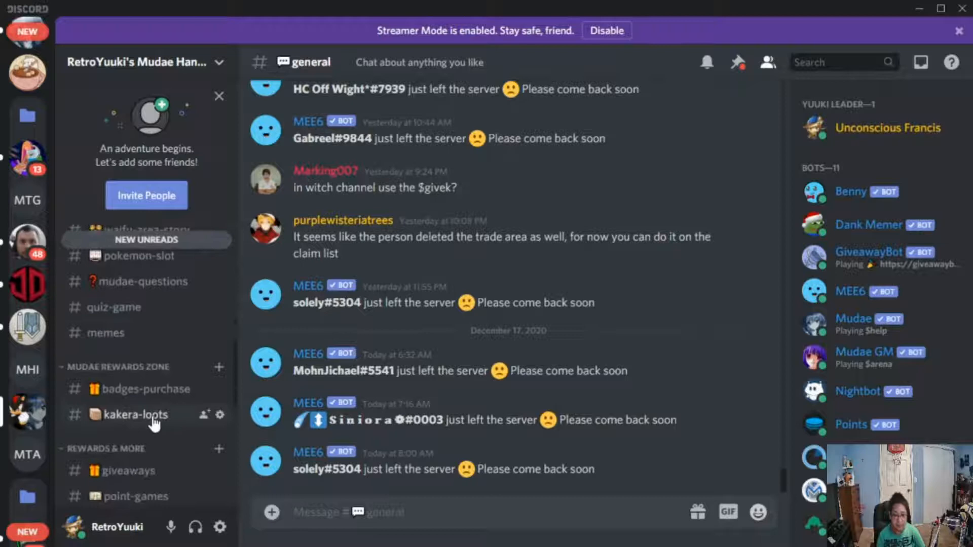
{"action": "left_click", "coordinate": [130, 414]}
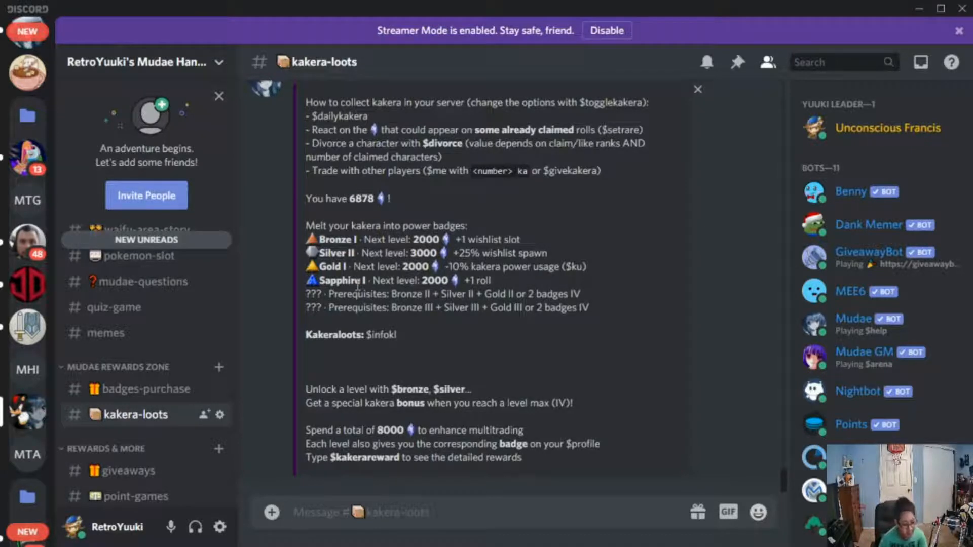
{"action": "type", "text": "$"}
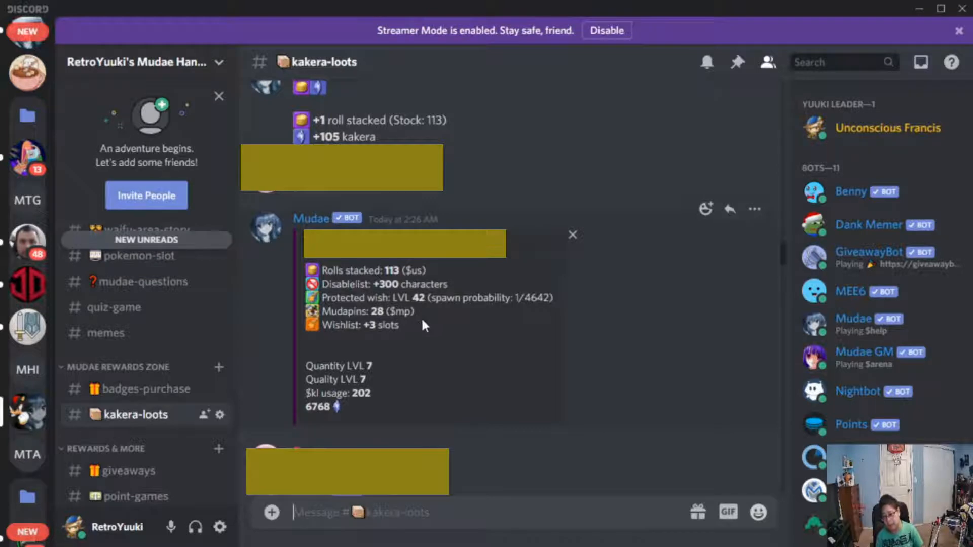
{"action": "mouse_move", "coordinate": [434, 323]}
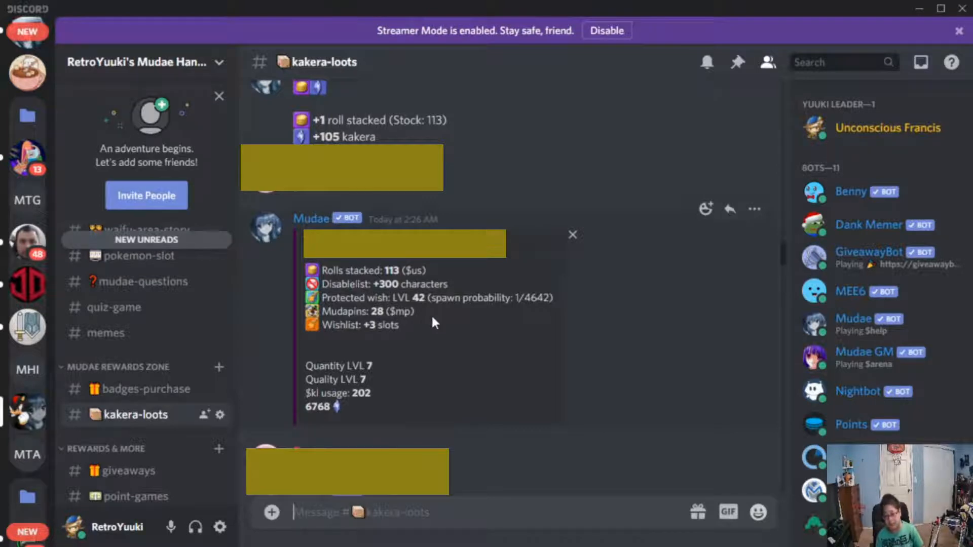
{"action": "scroll", "scroll_direction": "up", "scroll_amount": 3}
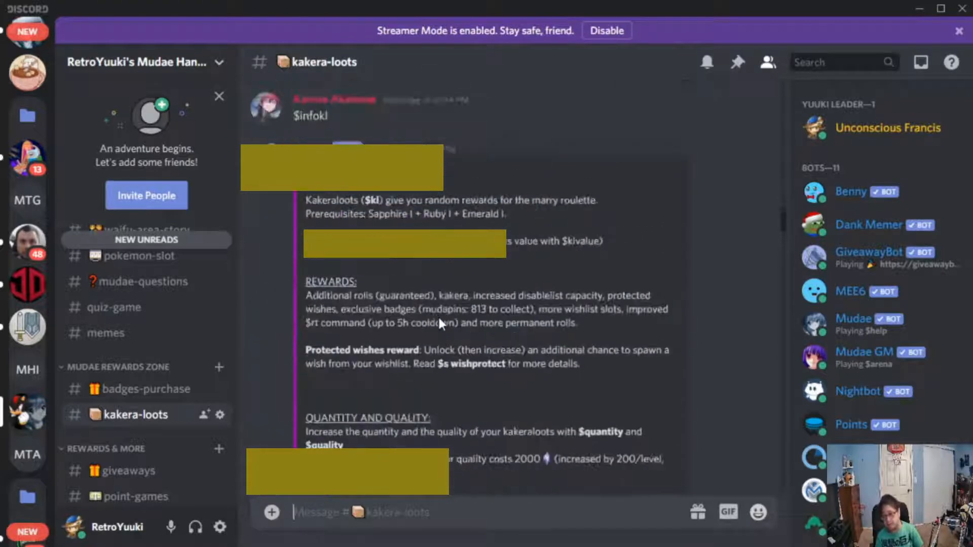
Scroll #kakera-loots down to the latest messages showing the Kakeraloots prerequisites reply
{"action": "scroll", "scroll_direction": "down", "scroll_amount": 3}
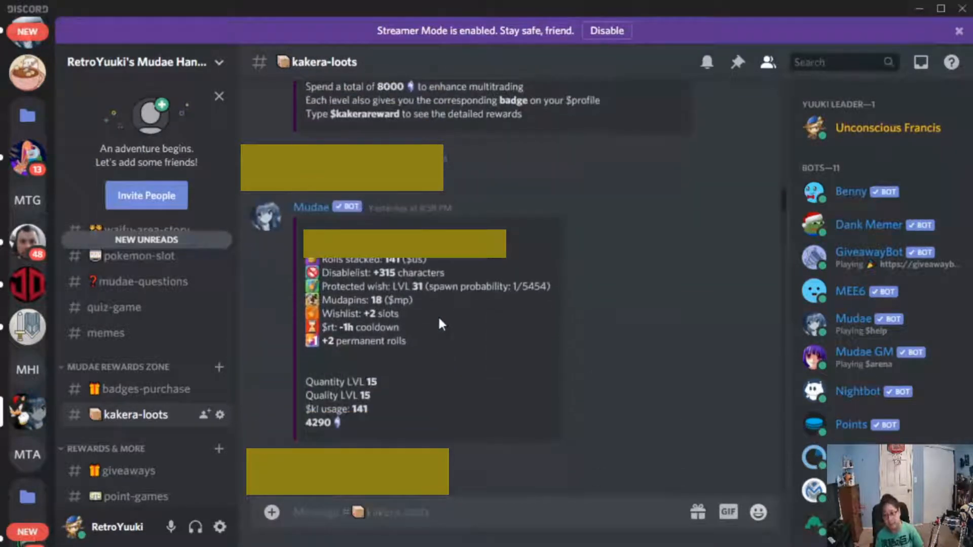
{"action": "mouse_move", "coordinate": [440, 323]}
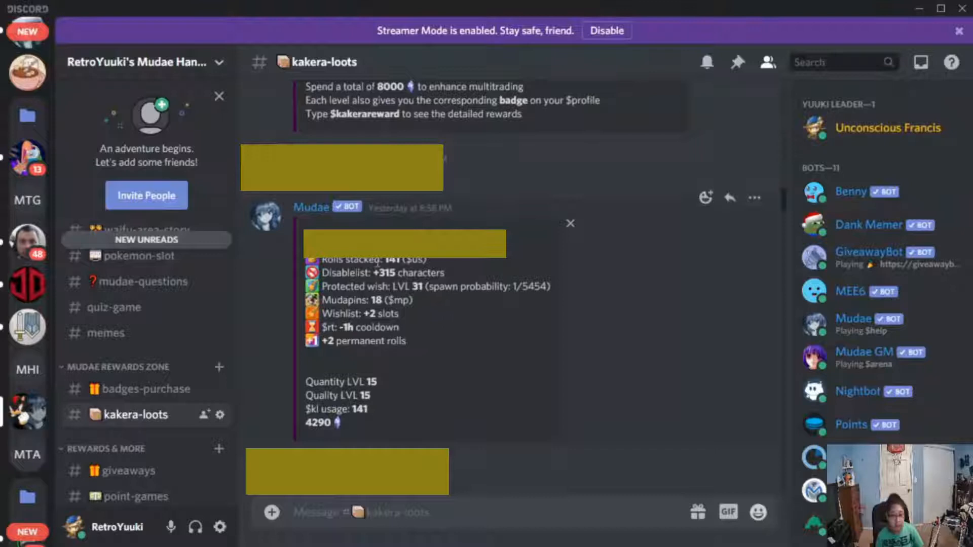
{"action": "mouse_move", "coordinate": [447, 281]}
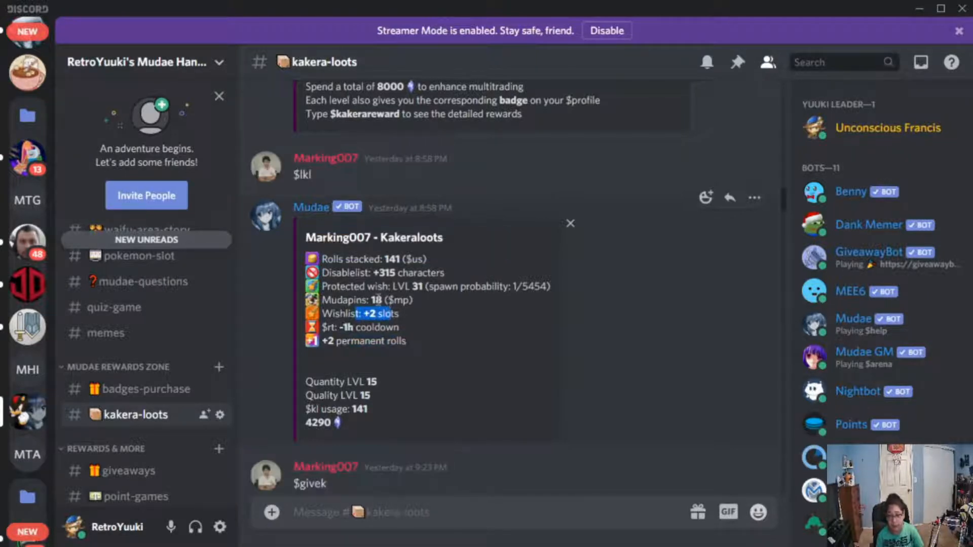
{"action": "mouse_move", "coordinate": [400, 361]}
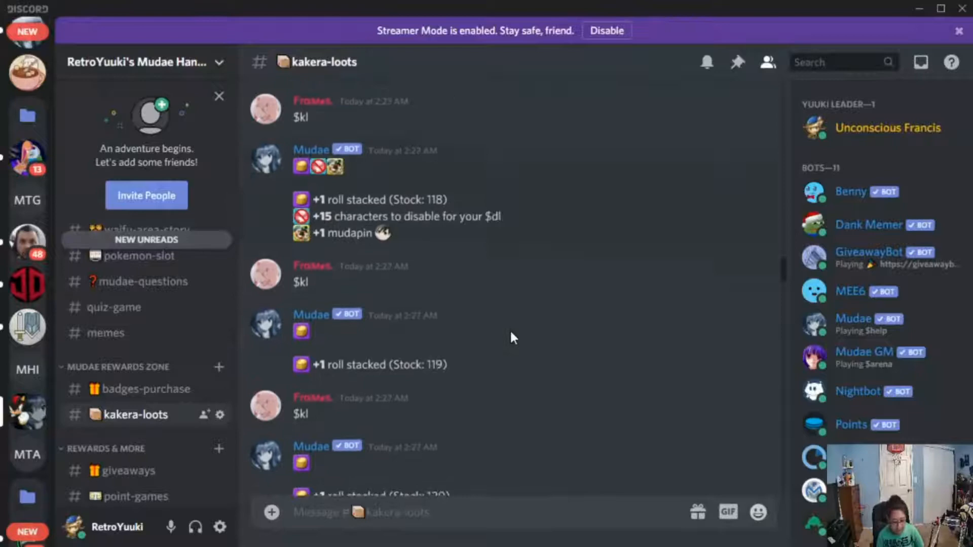
{"action": "scroll", "scroll_direction": "down", "scroll_amount": 3}
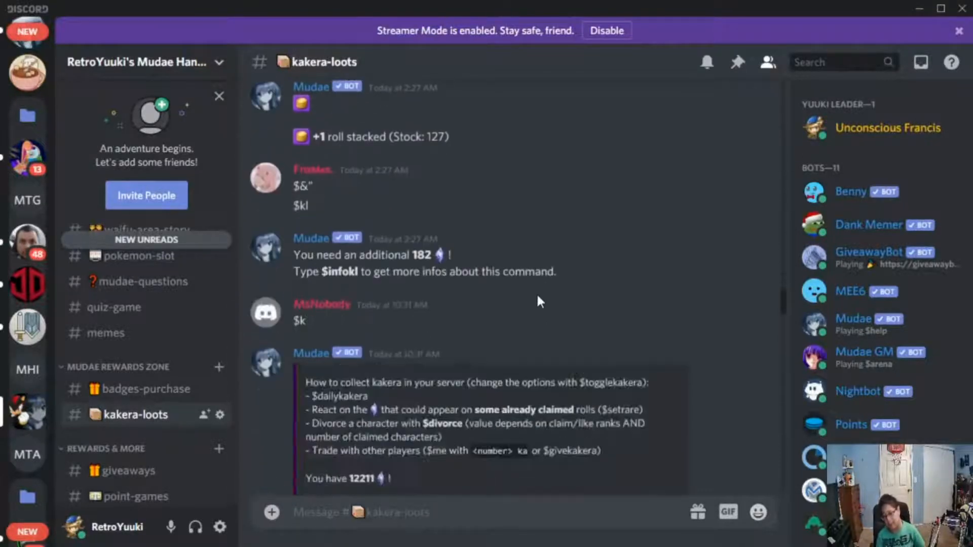
{"action": "scroll", "scroll_direction": "down", "scroll_amount": 3}
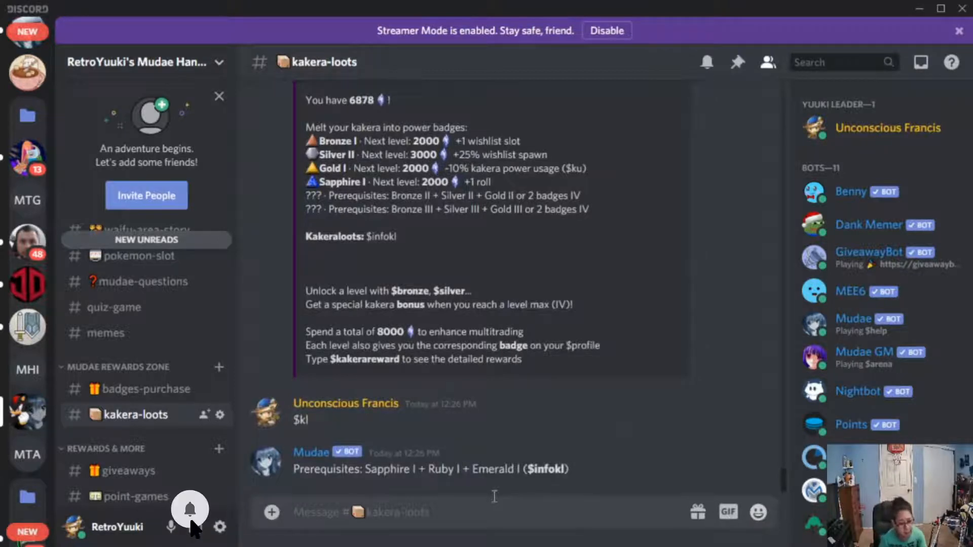
Send the $us command in #kakera-loots
{"action": "type", "text": "$us"}
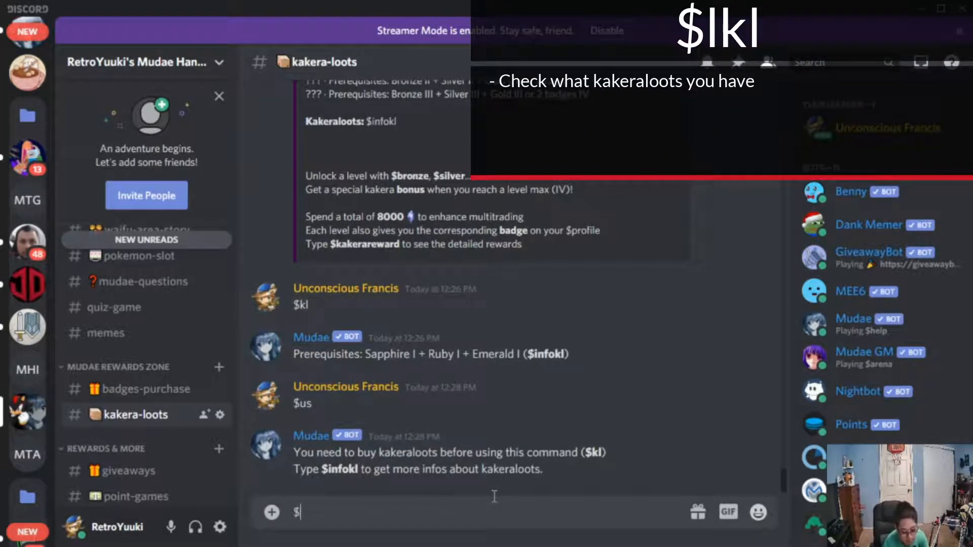
{"action": "key", "text": "Return"}
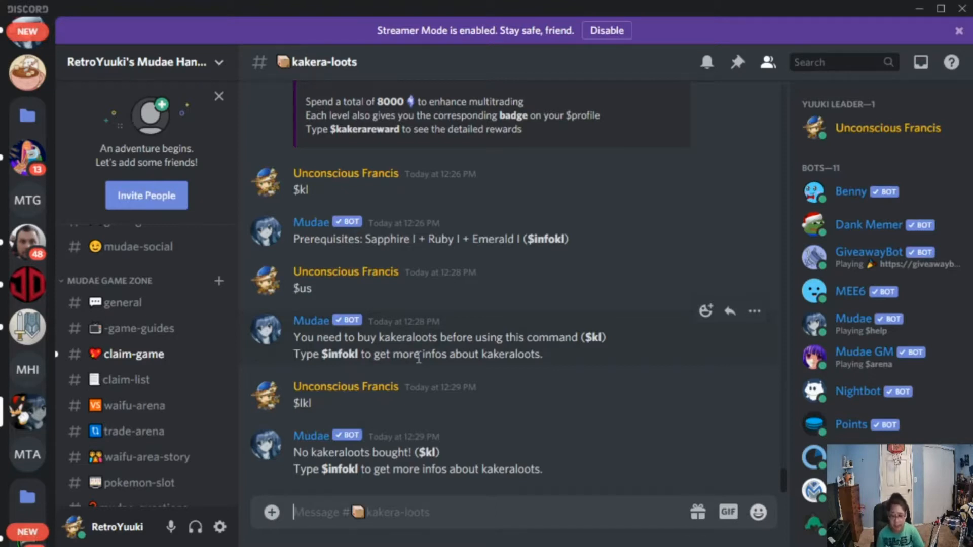
{"action": "mouse_move", "coordinate": [456, 25]}
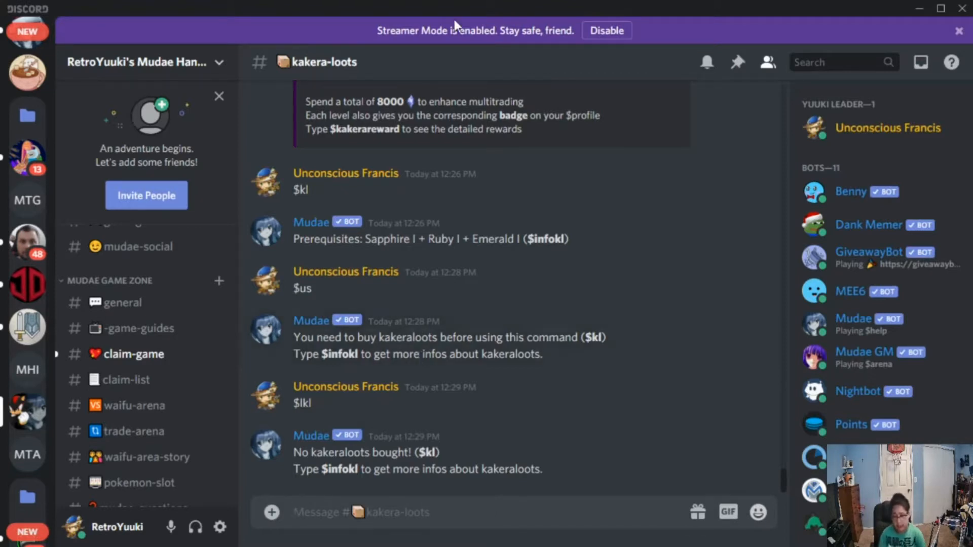